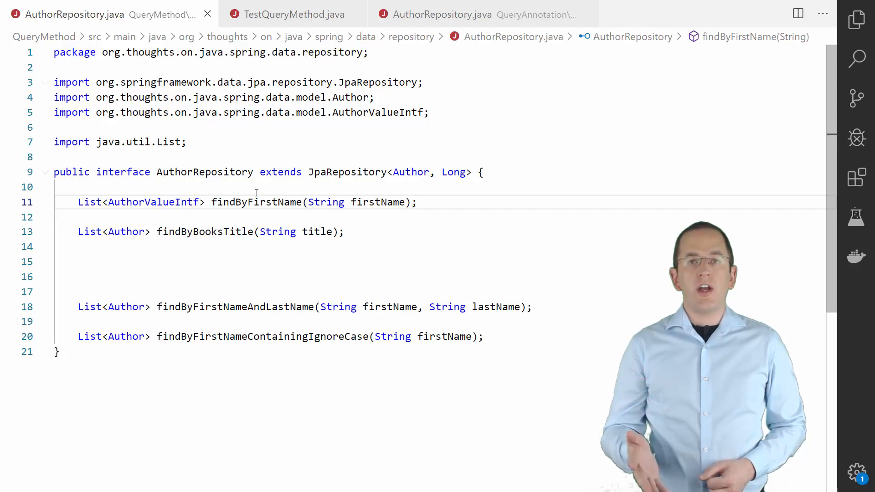
- Highlight findByFirstName, findByBooksTitle and the title parameter, then view TestQueryMethod.java
{"action": "double_click", "coordinate": [256, 201]}
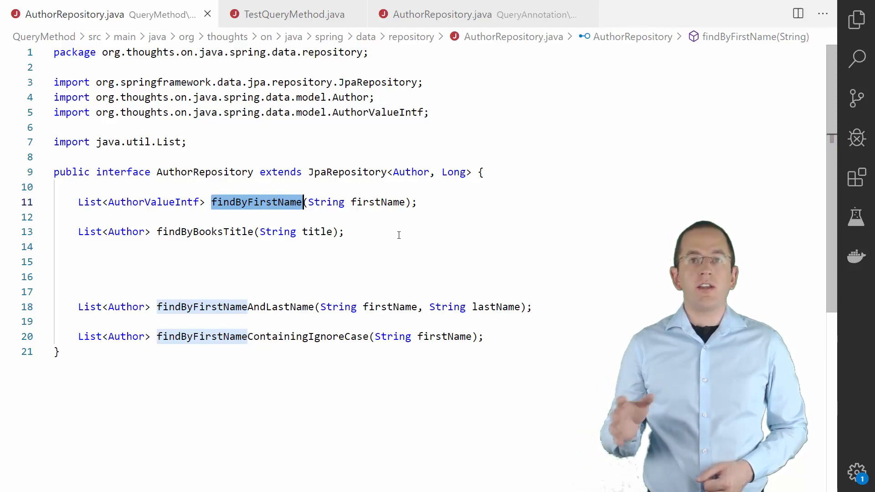
{"action": "double_click", "coordinate": [378, 202]}
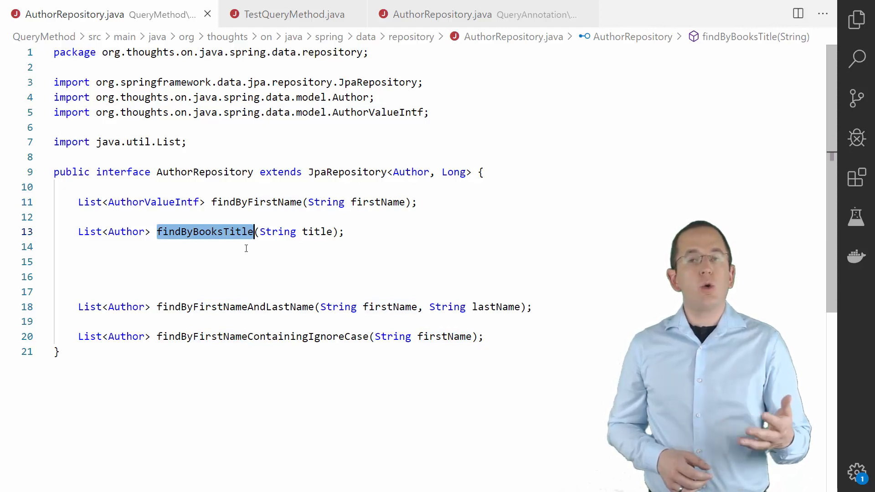
{"action": "double_click", "coordinate": [317, 231]}
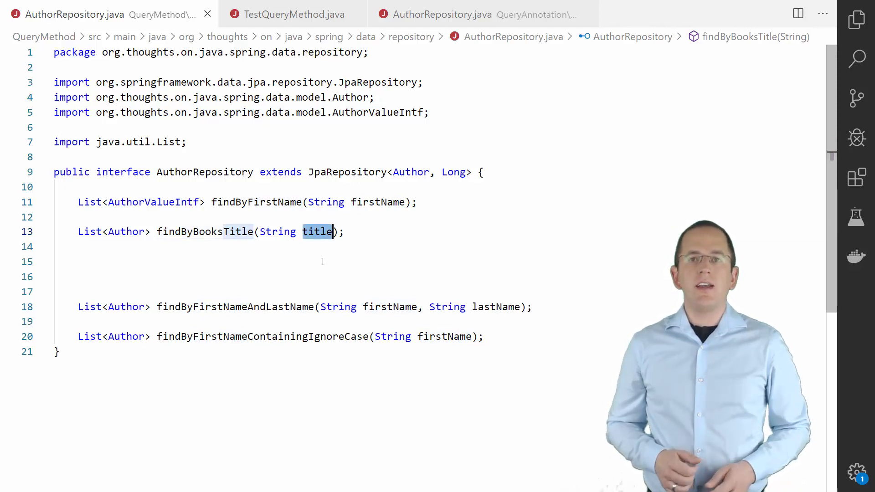
{"action": "left_click", "coordinate": [295, 15]}
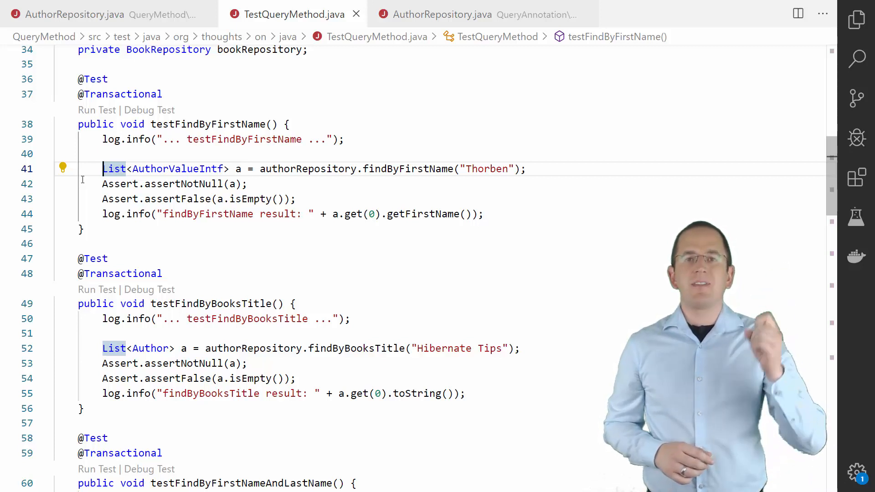
{"action": "mouse_move", "coordinate": [455, 15]}
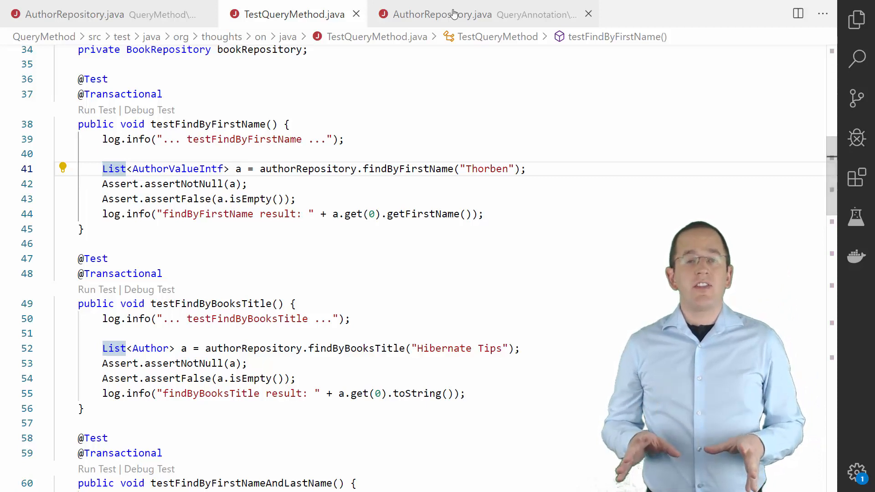
{"action": "left_click", "coordinate": [441, 14]}
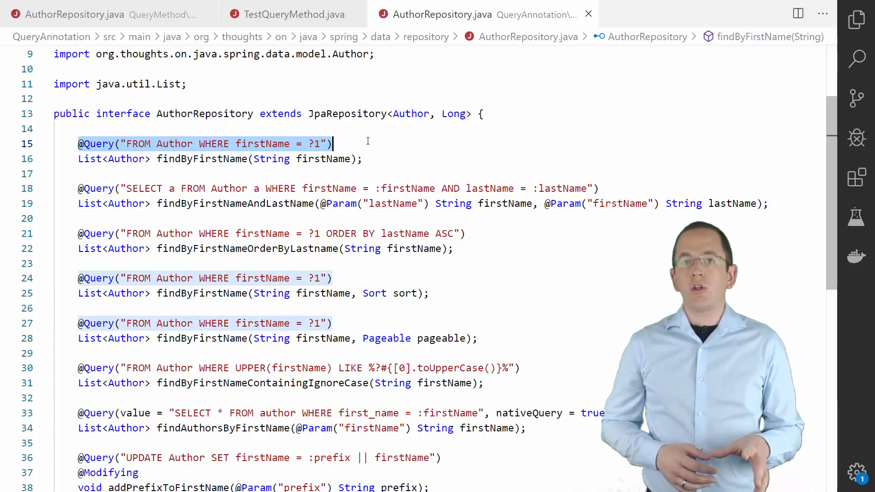
{"action": "double_click", "coordinate": [324, 158]}
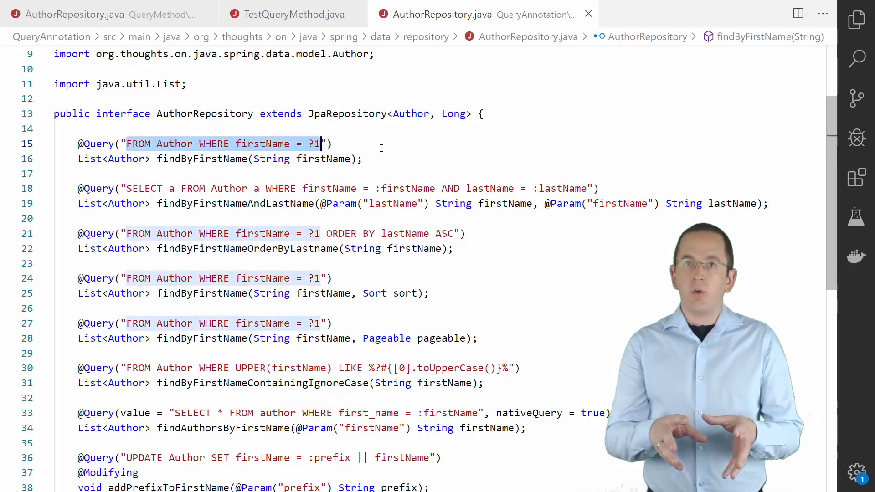
{"action": "double_click", "coordinate": [322, 158]}
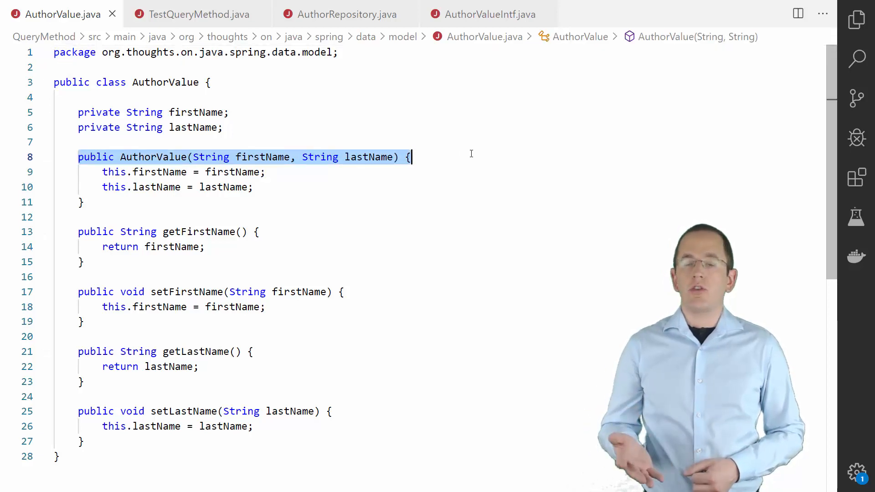
- Look through TestQueryMethod.java and AuthorValueIntf.java, ending on BookRepository.java
{"action": "left_click", "coordinate": [197, 14]}
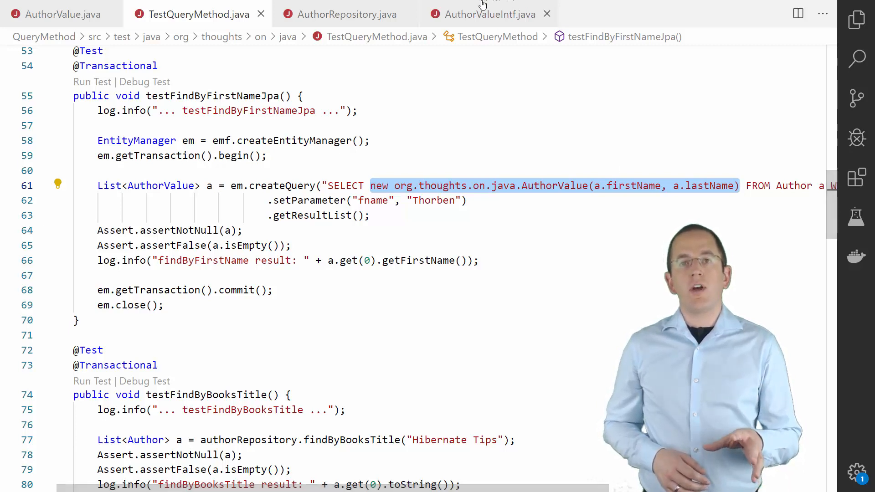
{"action": "left_click", "coordinate": [490, 14]}
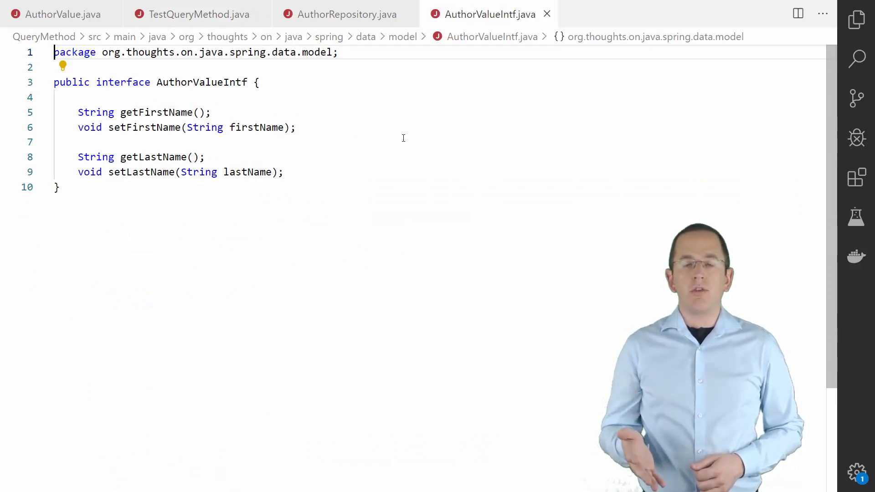
{"action": "left_click", "coordinate": [344, 14]}
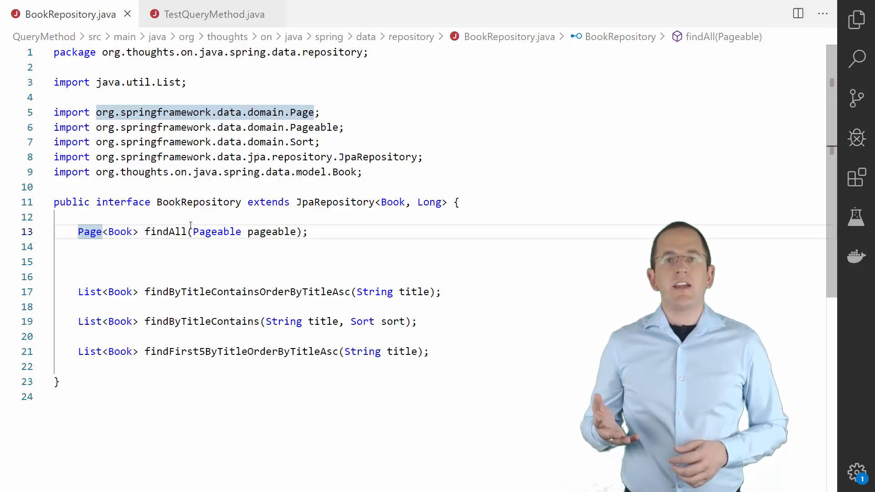
- Highlight findAll's Pageable parameter and review the paginated findAll test
{"action": "double_click", "coordinate": [217, 231]}
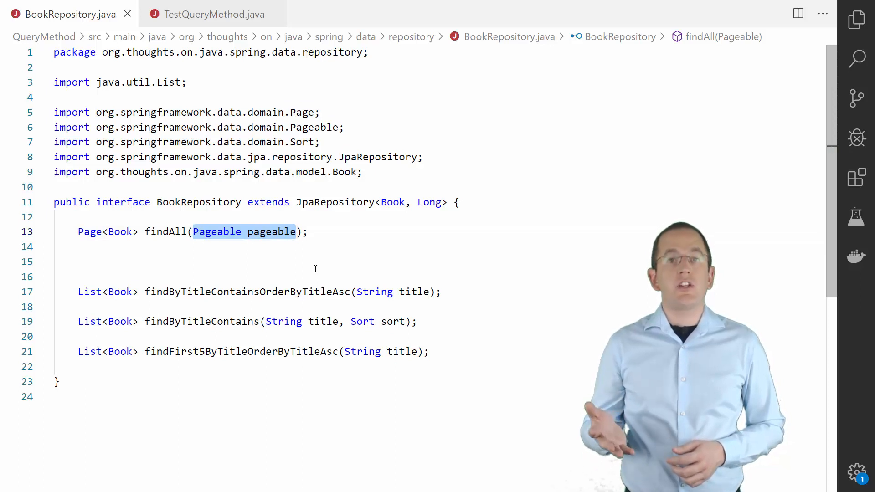
{"action": "left_click", "coordinate": [214, 14]}
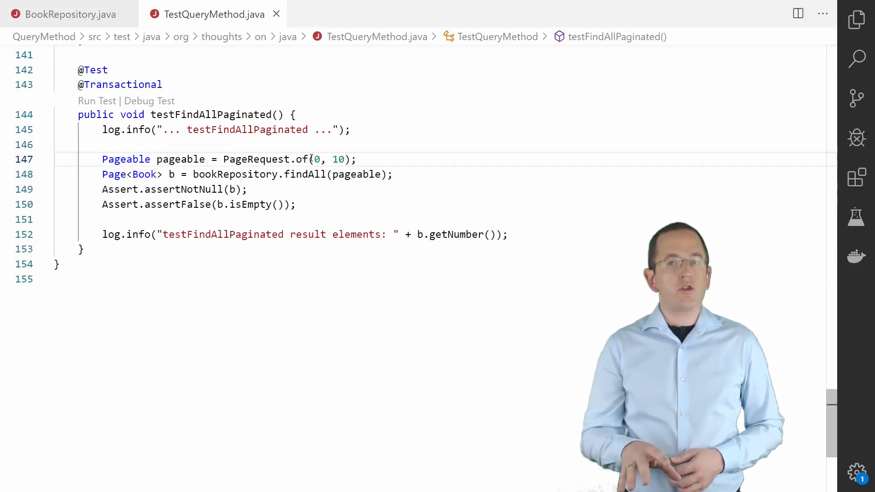
{"action": "double_click", "coordinate": [338, 160]}
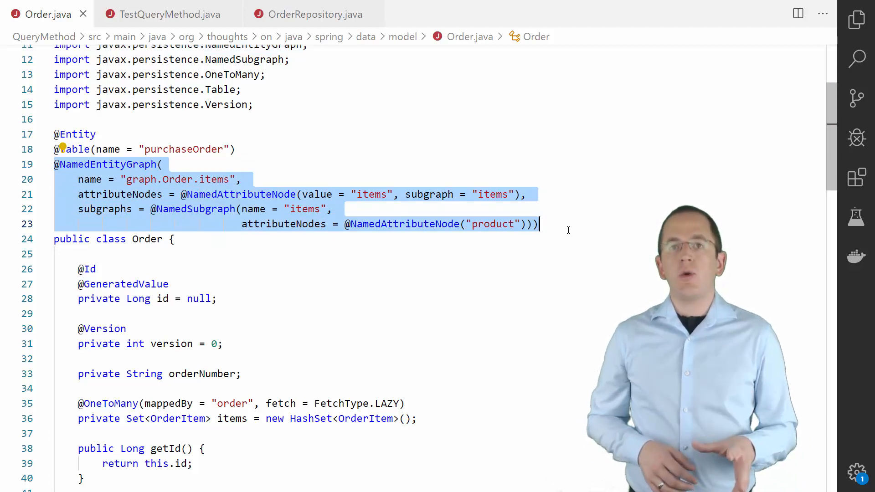
{"action": "left_click", "coordinate": [167, 14]}
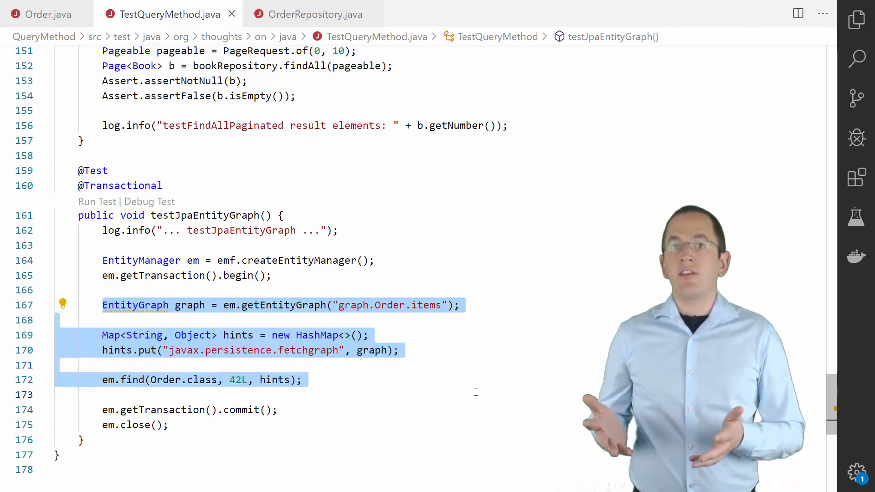
{"action": "left_click", "coordinate": [316, 14]}
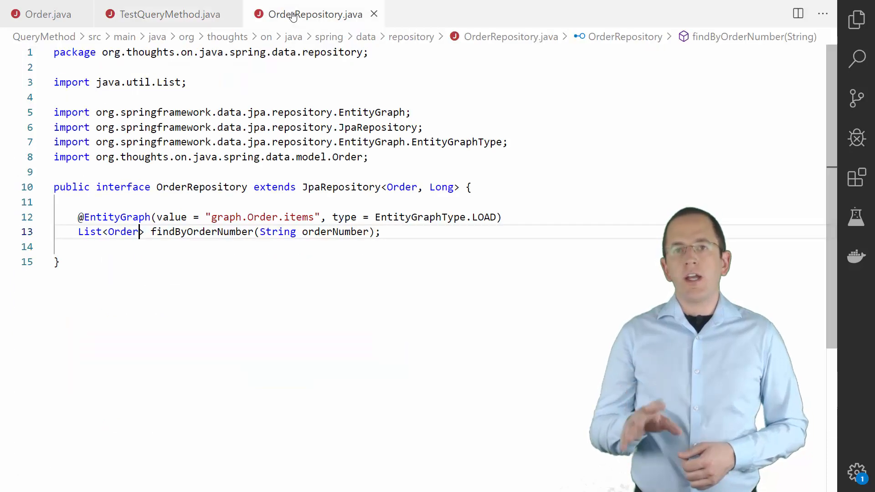
{"action": "mouse_move", "coordinate": [53, 227]}
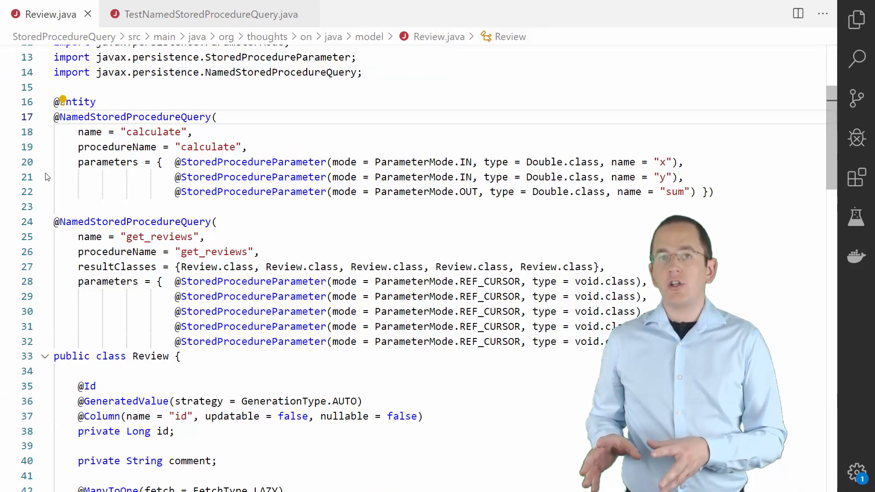
- Review the stored procedure test in TestNamedStoredProcedureQuery.java, then go to OrderRepository
{"action": "left_click", "coordinate": [206, 14]}
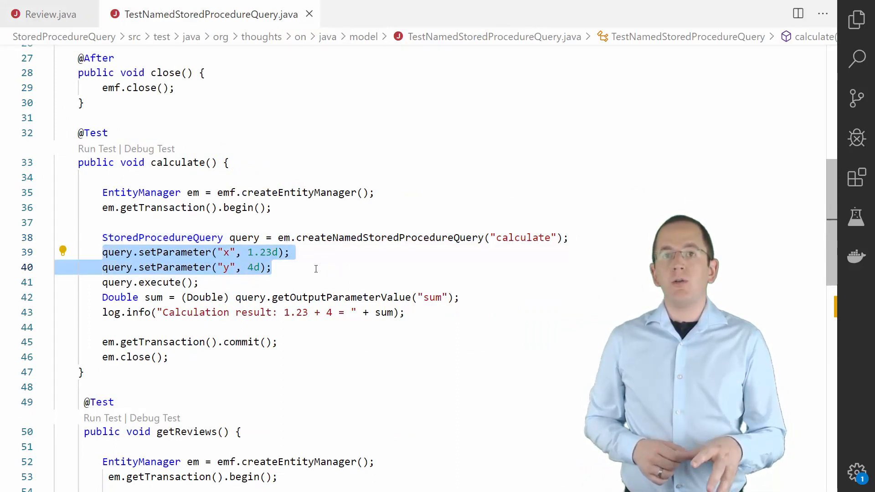
{"action": "left_click", "coordinate": [151, 282]}
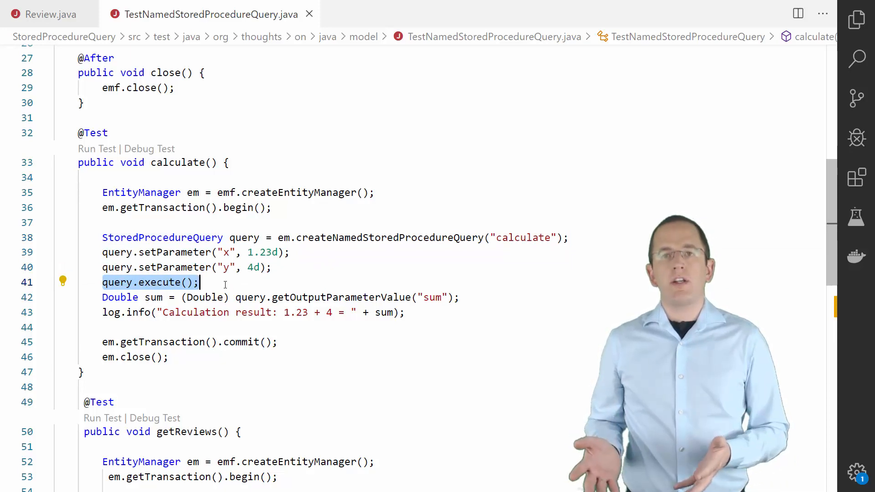
{"action": "left_click", "coordinate": [67, 14]}
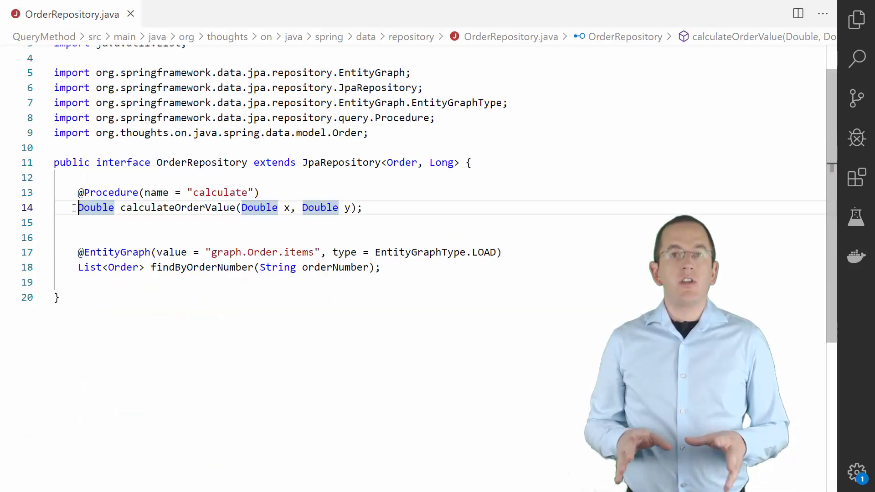